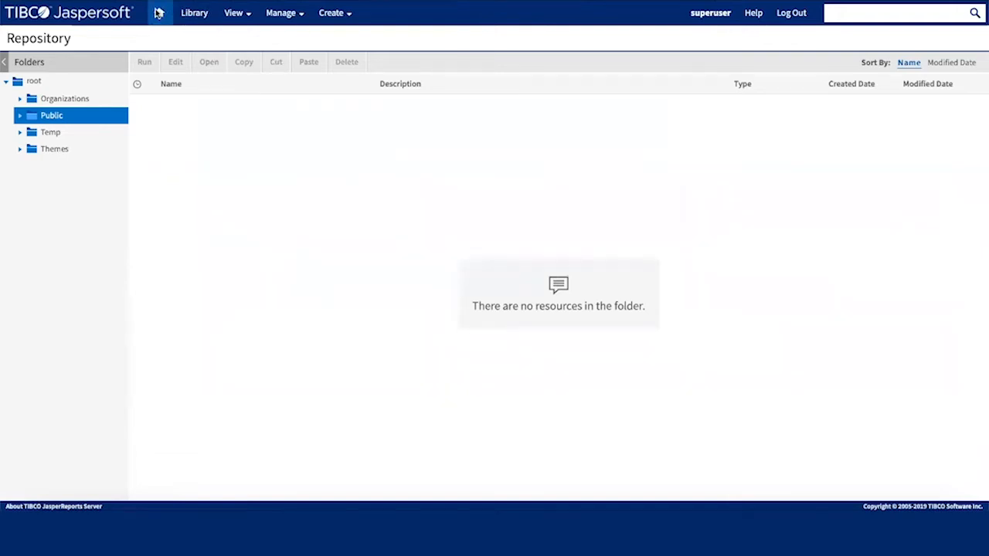
- Log in with the saved superuser login and open View > Repository
{"action": "left_click", "coordinate": [790, 13]}
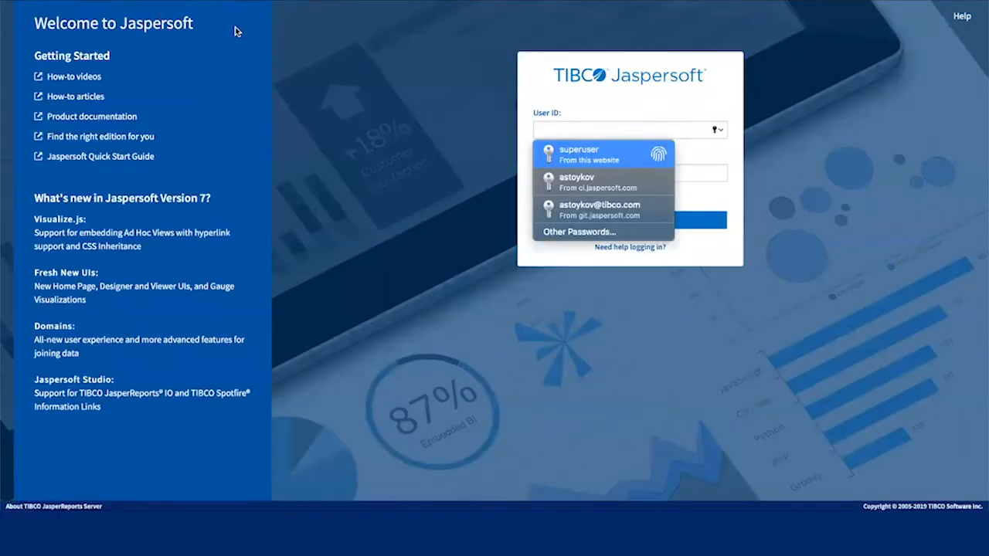
{"action": "left_click", "coordinate": [603, 155]}
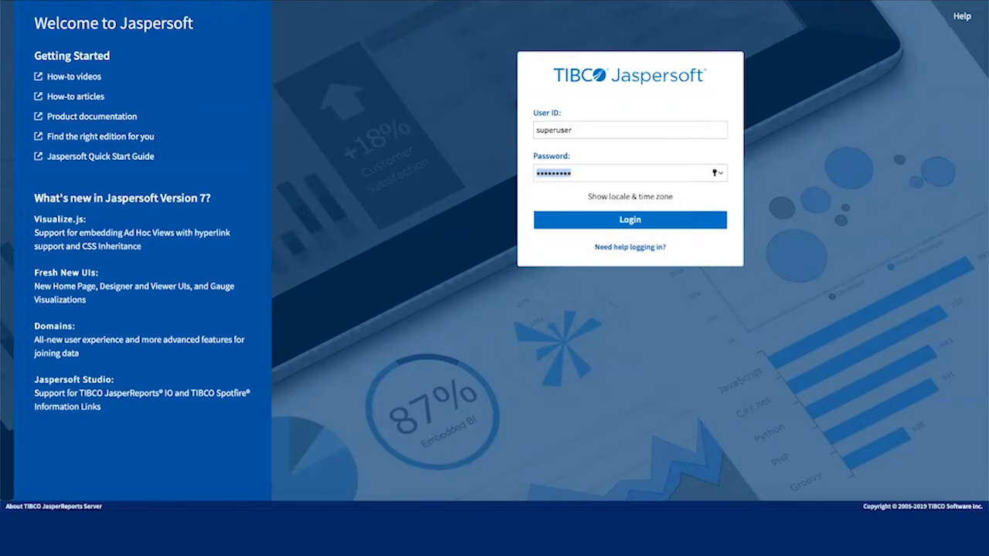
{"action": "left_click", "coordinate": [630, 220]}
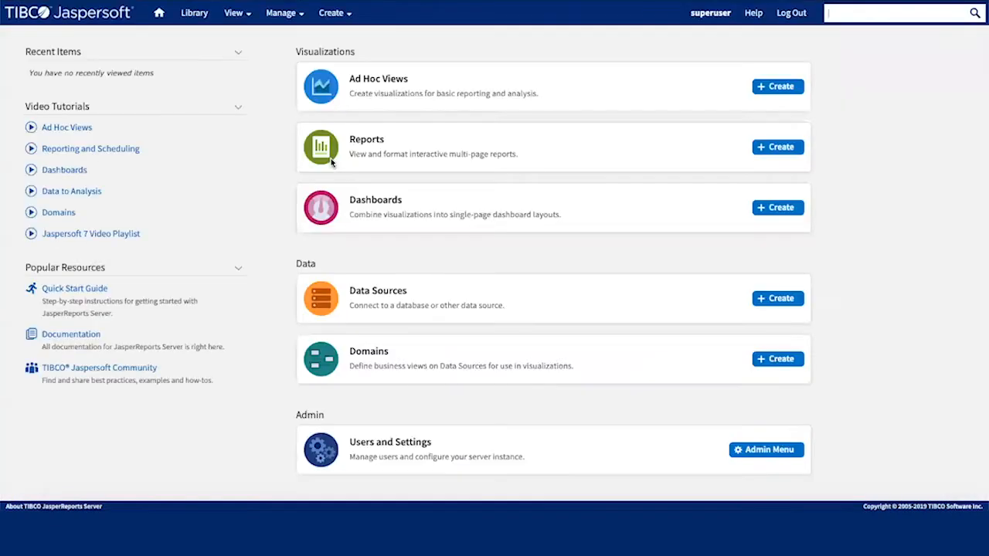
{"action": "mouse_move", "coordinate": [291, 136]}
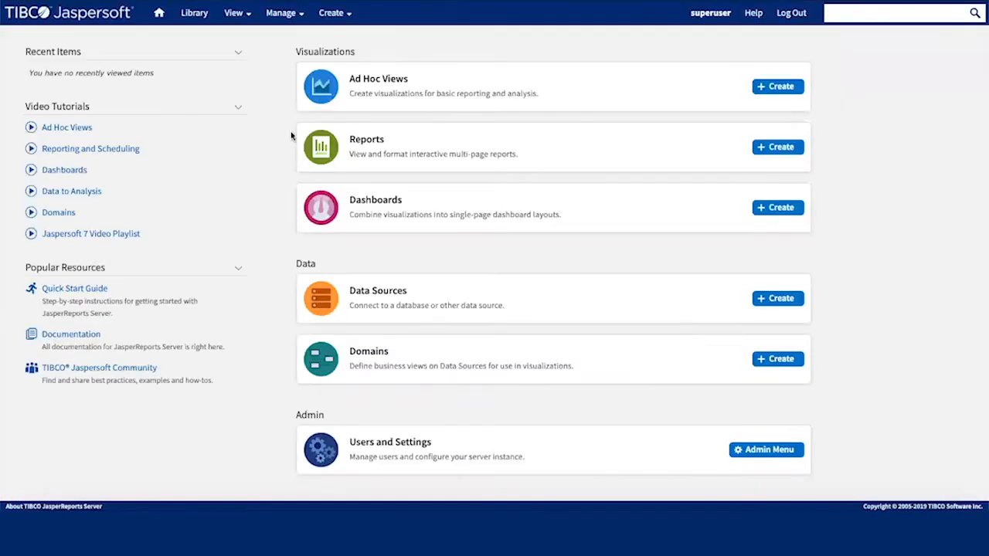
{"action": "left_click", "coordinate": [233, 12]}
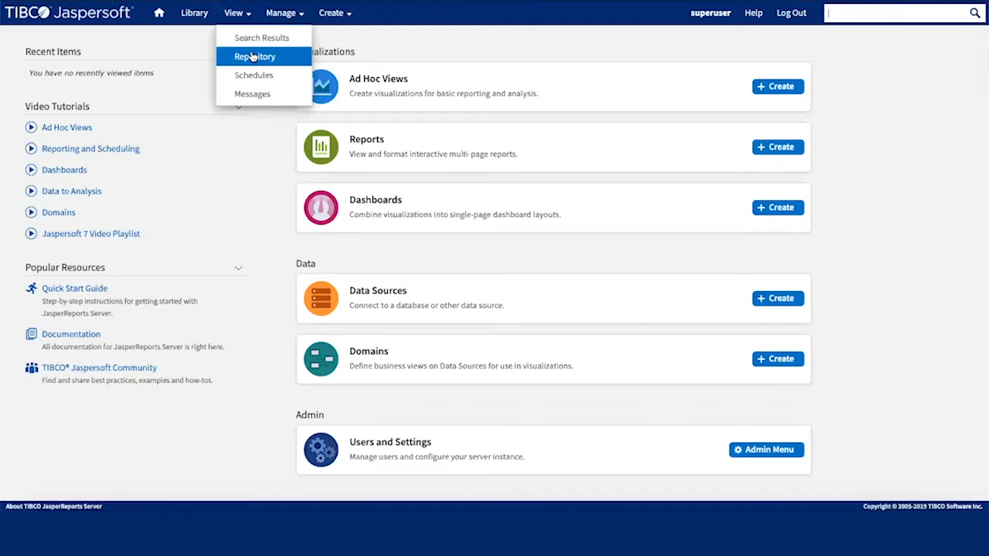
{"action": "left_click", "coordinate": [255, 56]}
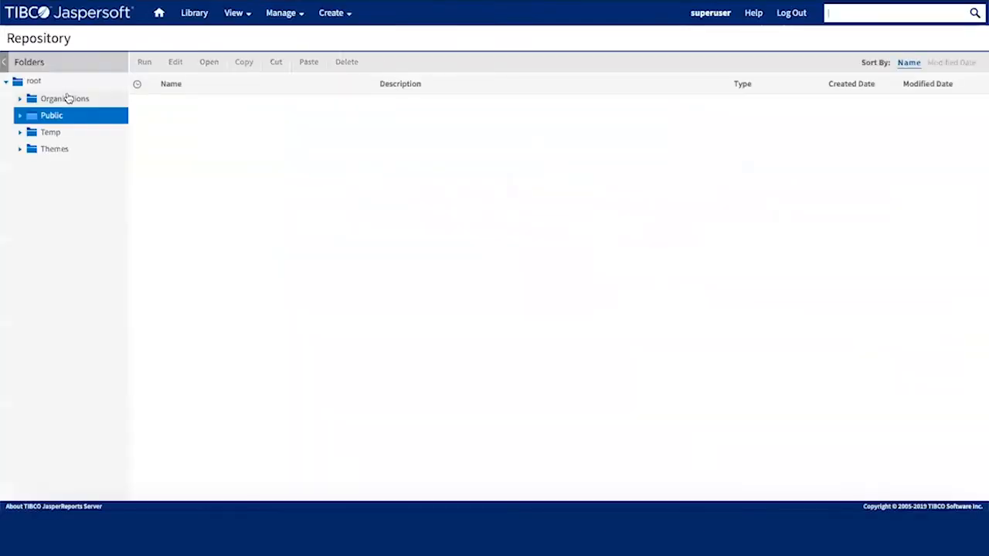
- Upload mycert.pfx into the Public folder as an Azure Certificate file resource
{"action": "right_click", "coordinate": [51, 115]}
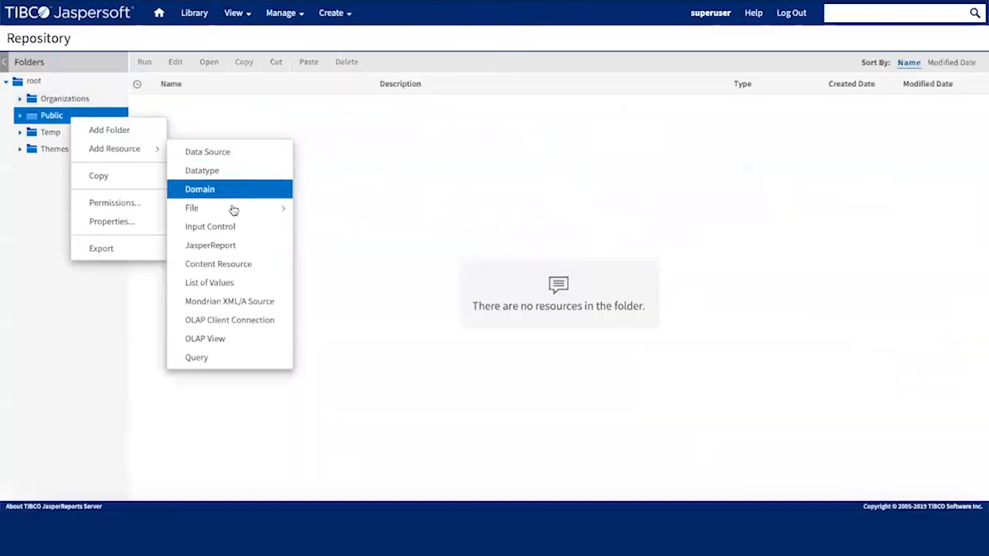
{"action": "left_click", "coordinate": [364, 436]}
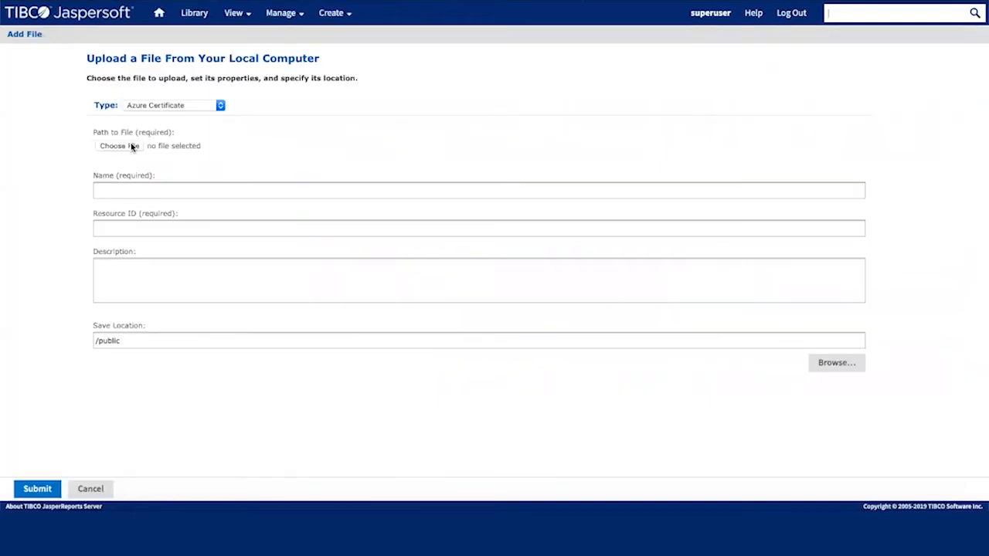
{"action": "left_click", "coordinate": [118, 145]}
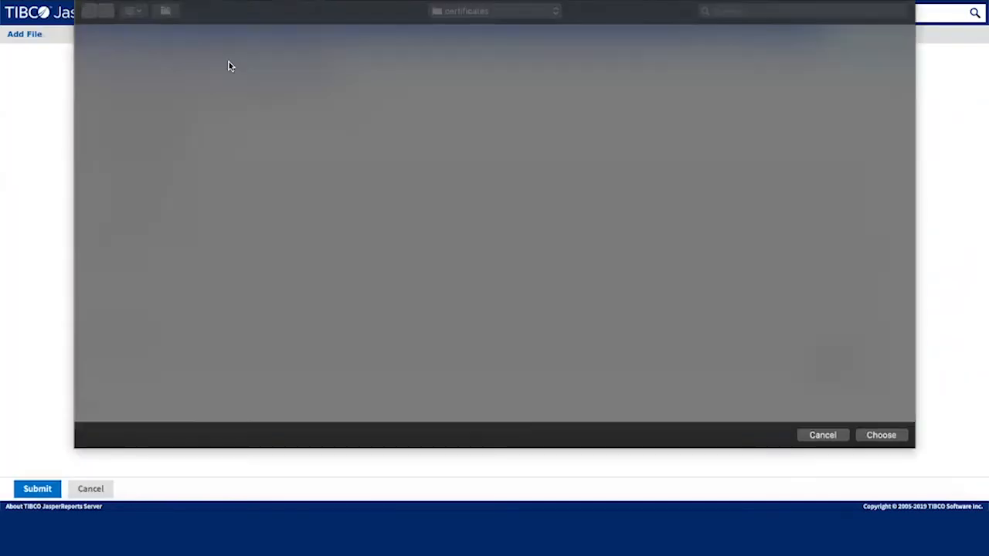
{"action": "left_click", "coordinate": [881, 434]}
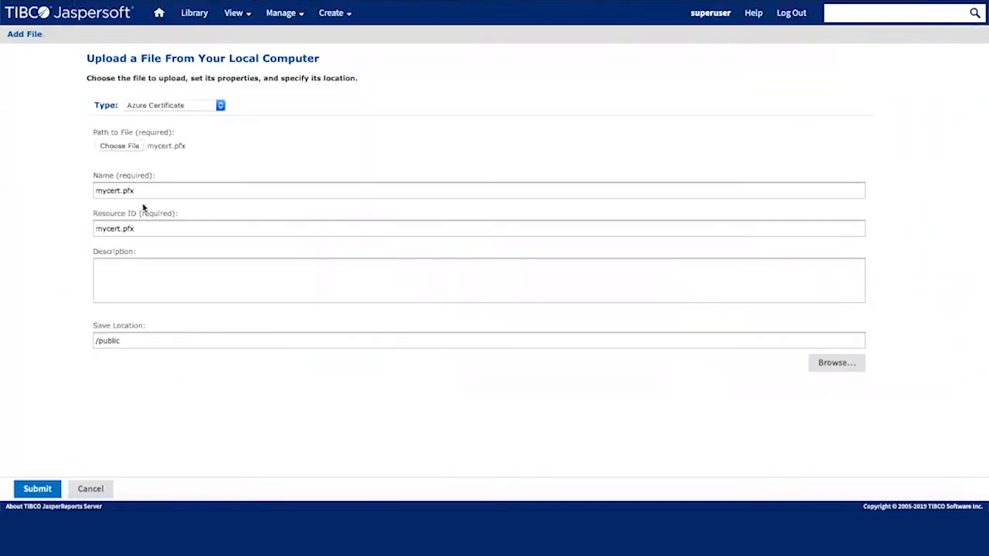
{"action": "left_click", "coordinate": [37, 488]}
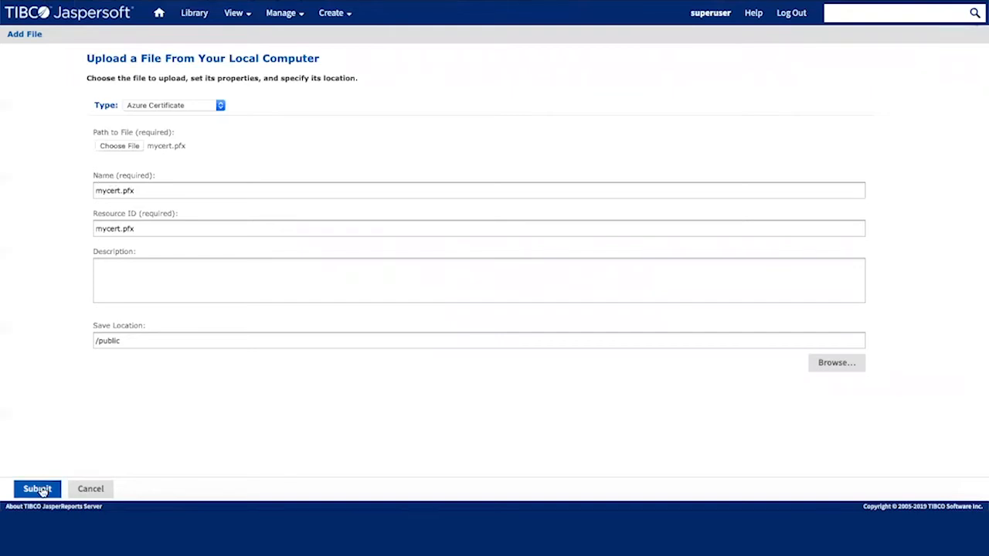
{"action": "left_click", "coordinate": [37, 488]}
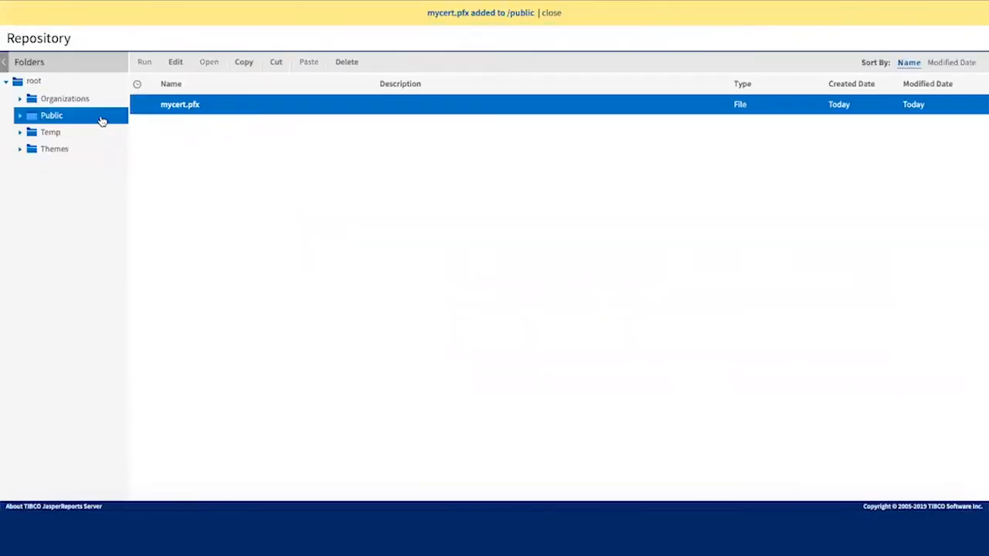
- Add a new data source under Public with its type set to Azure SQL
{"action": "right_click", "coordinate": [51, 115]}
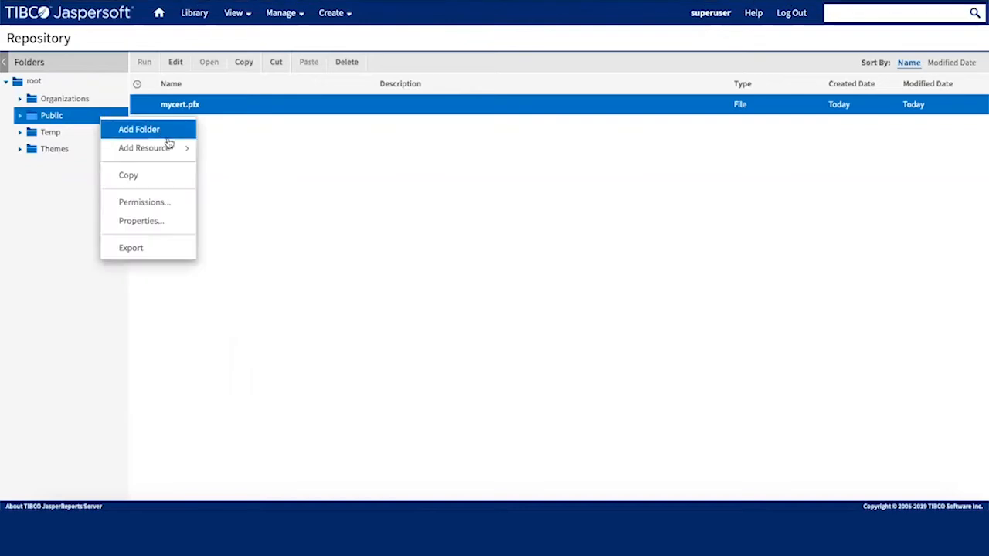
{"action": "mouse_move", "coordinate": [143, 147]}
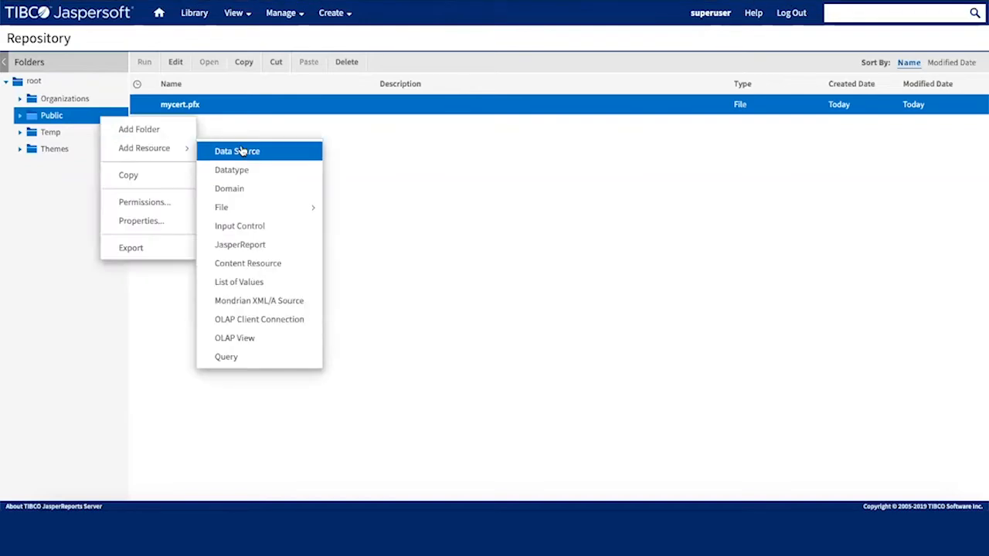
{"action": "left_click", "coordinate": [260, 150]}
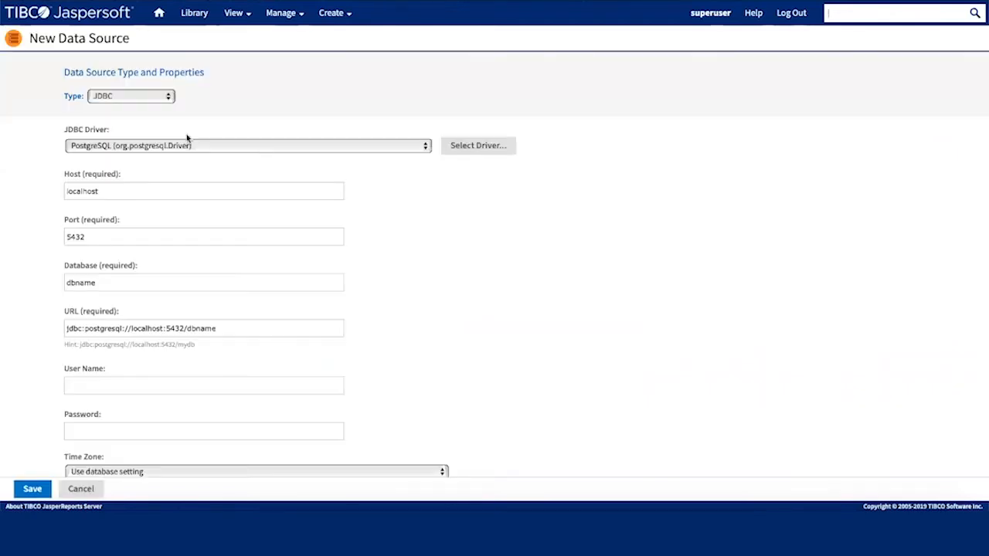
{"action": "left_click", "coordinate": [130, 96]}
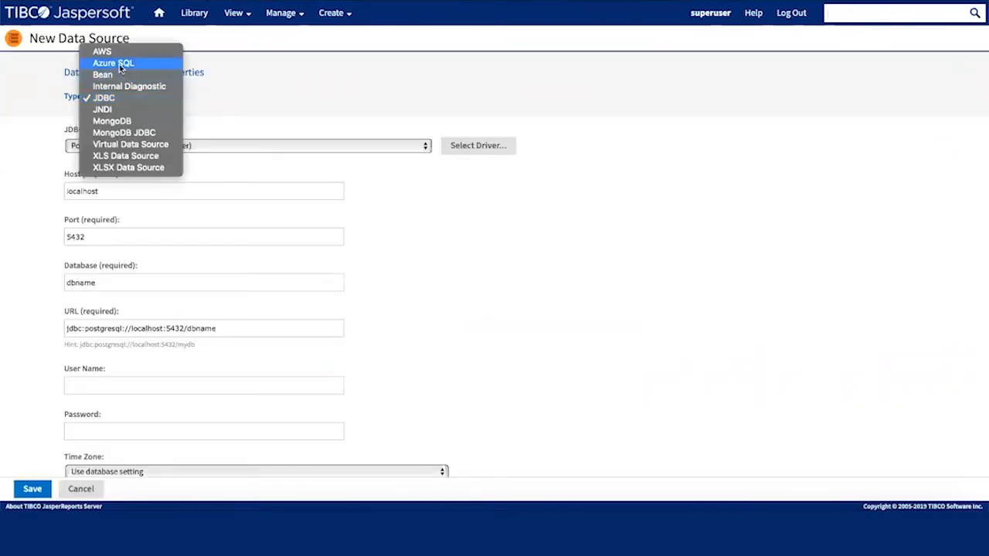
{"action": "left_click", "coordinate": [114, 62]}
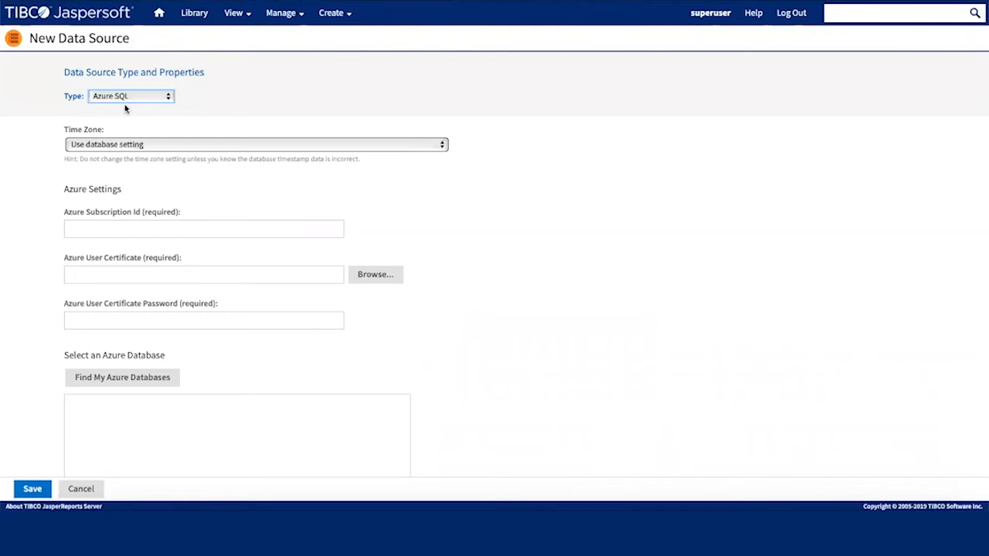
{"action": "mouse_move", "coordinate": [149, 169]}
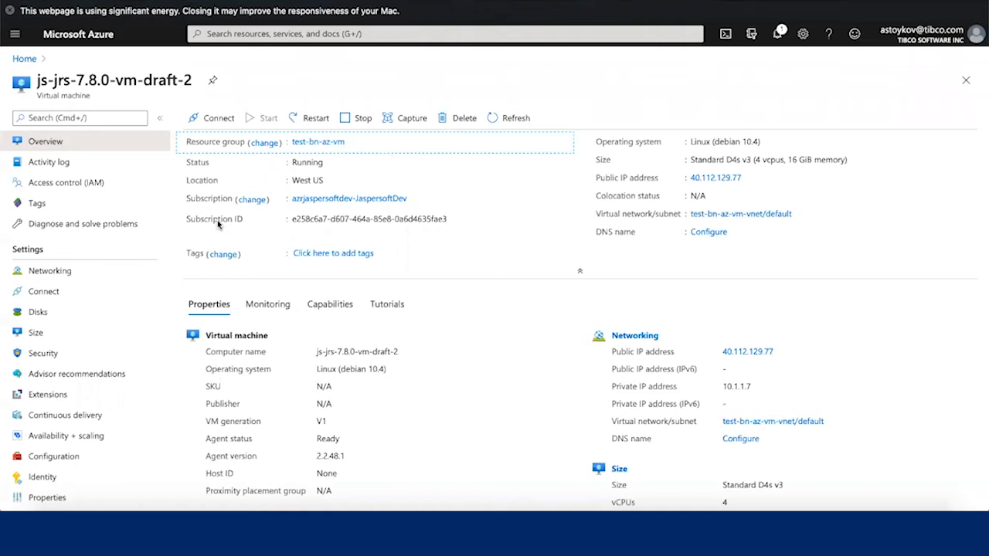
- Copy the Subscription ID from the VM's Overview page in the Azure portal
{"action": "left_click", "coordinate": [456, 220]}
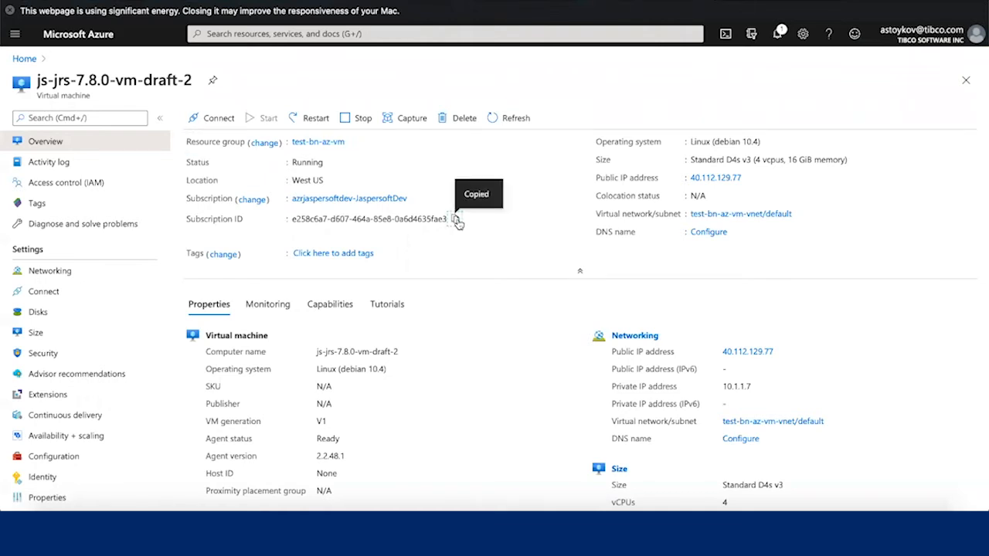
{"action": "left_click", "coordinate": [456, 218]}
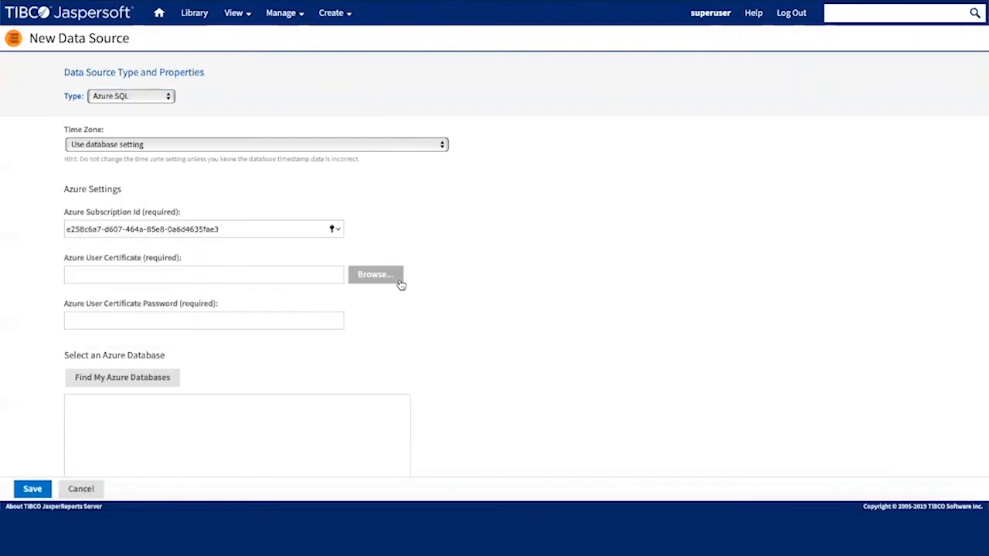
- Select /public/mycert.pfx as the certificate and run Find My Azure Databases
{"action": "left_click", "coordinate": [375, 275]}
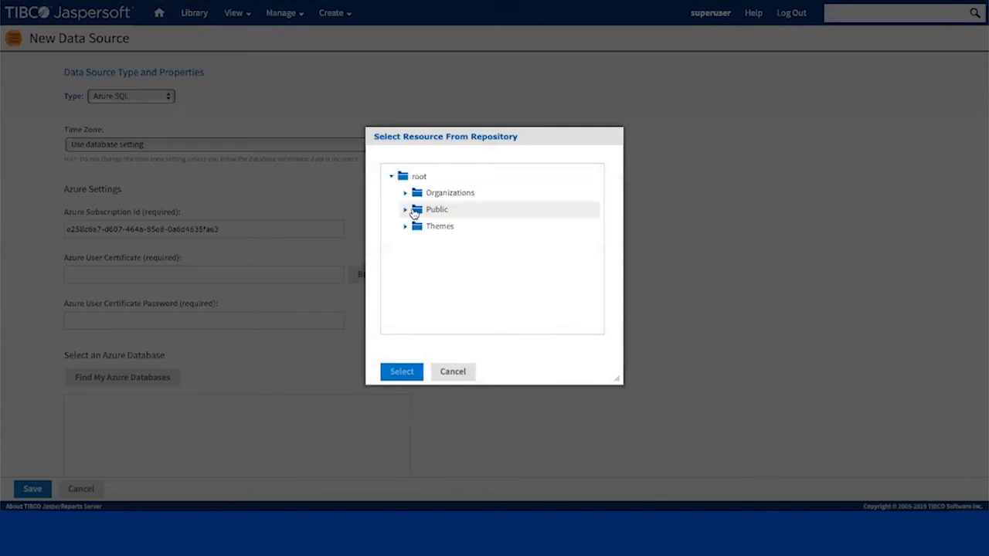
{"action": "left_click", "coordinate": [405, 209]}
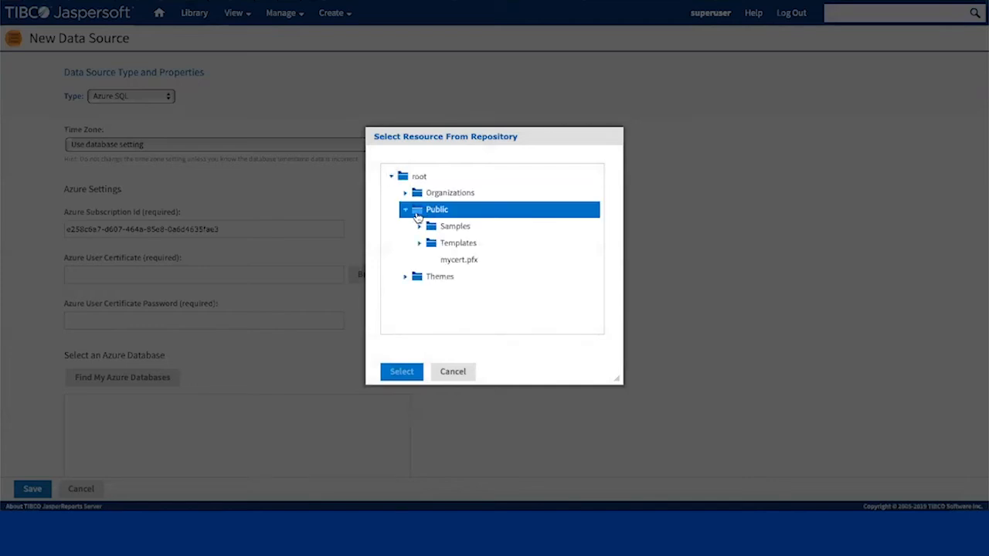
{"action": "left_click", "coordinate": [401, 371]}
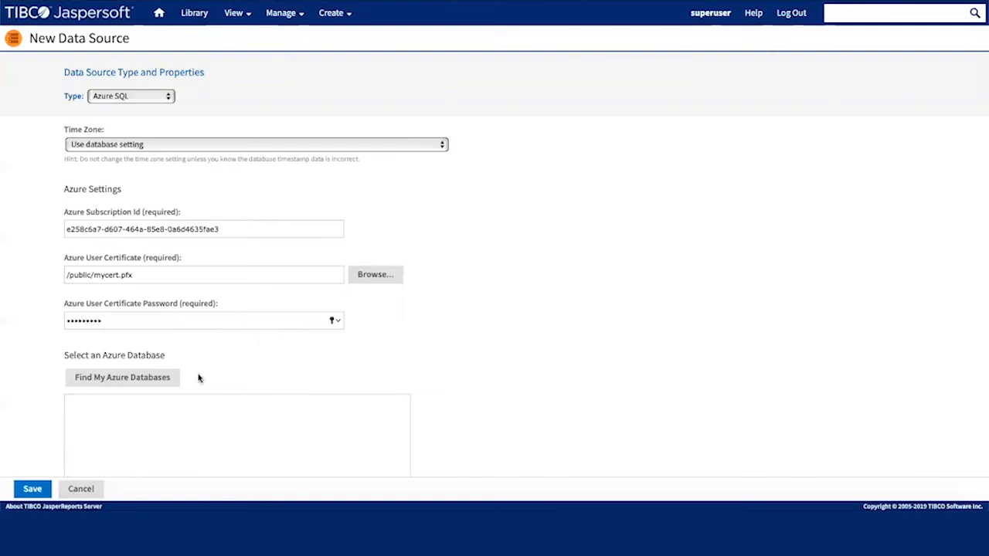
{"action": "left_click", "coordinate": [122, 377]}
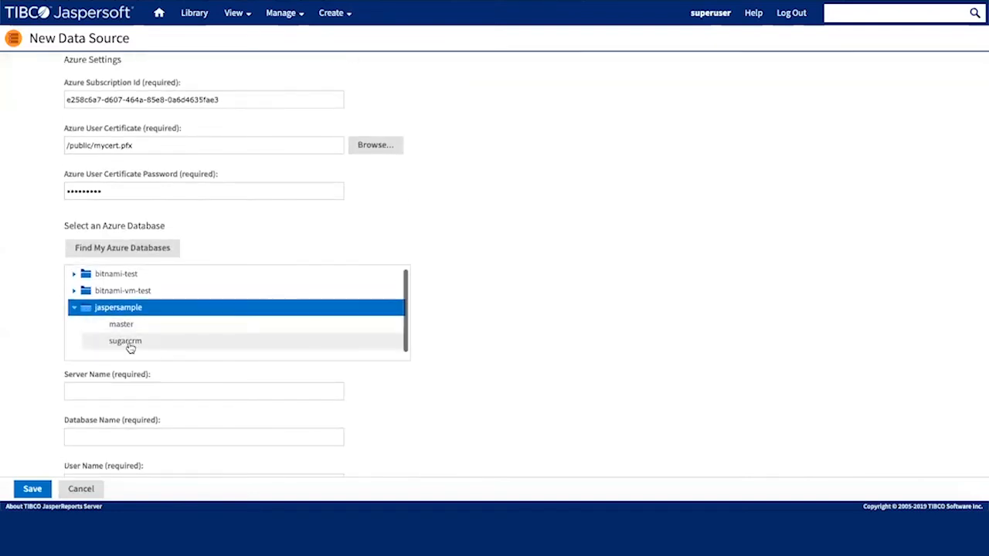
- Choose sugarcrm on jaspersample, log in as jasperqa@jaspersample, and test the connection
{"action": "left_click", "coordinate": [125, 341]}
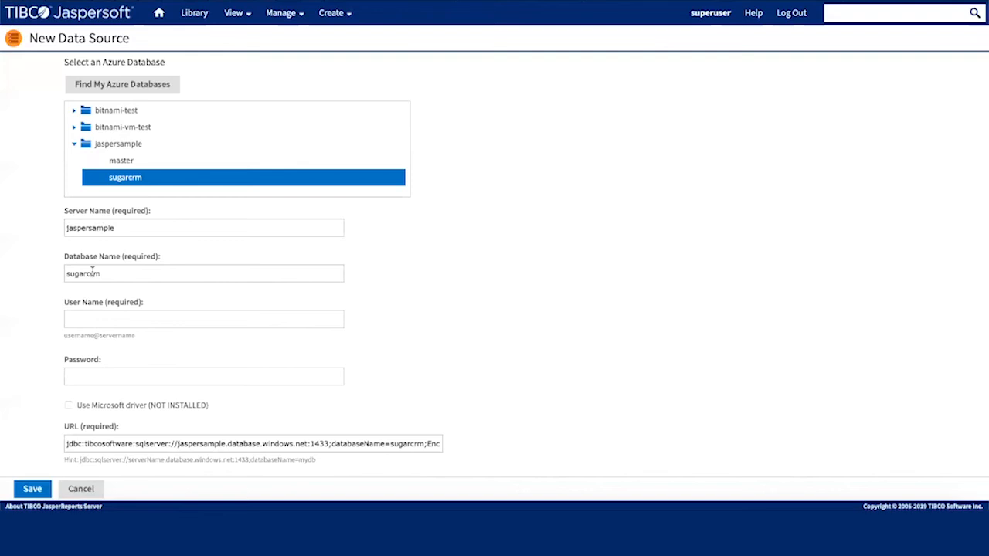
{"action": "left_click", "coordinate": [204, 319]}
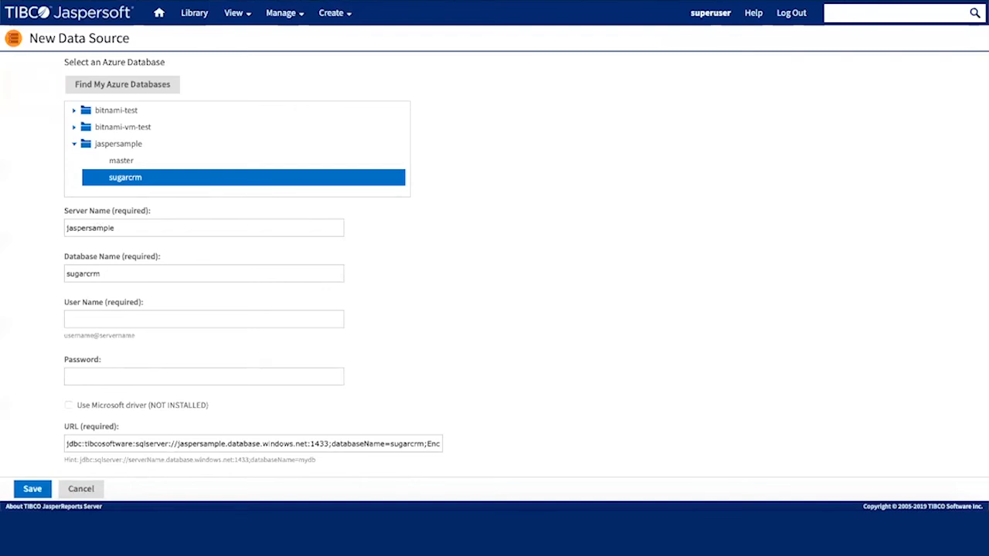
{"action": "mouse_move", "coordinate": [76, 328]}
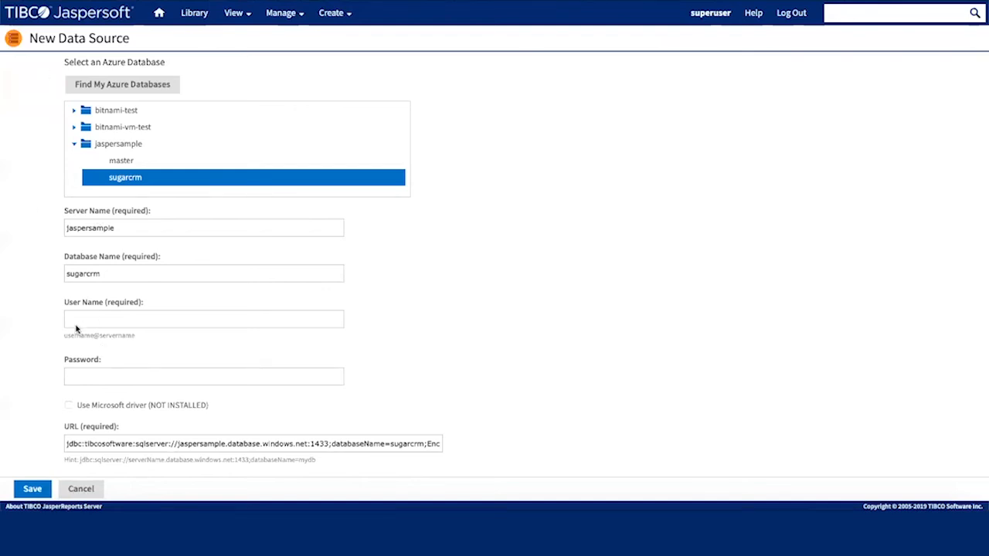
{"action": "type", "text": "jasperqa@jaspersample"}
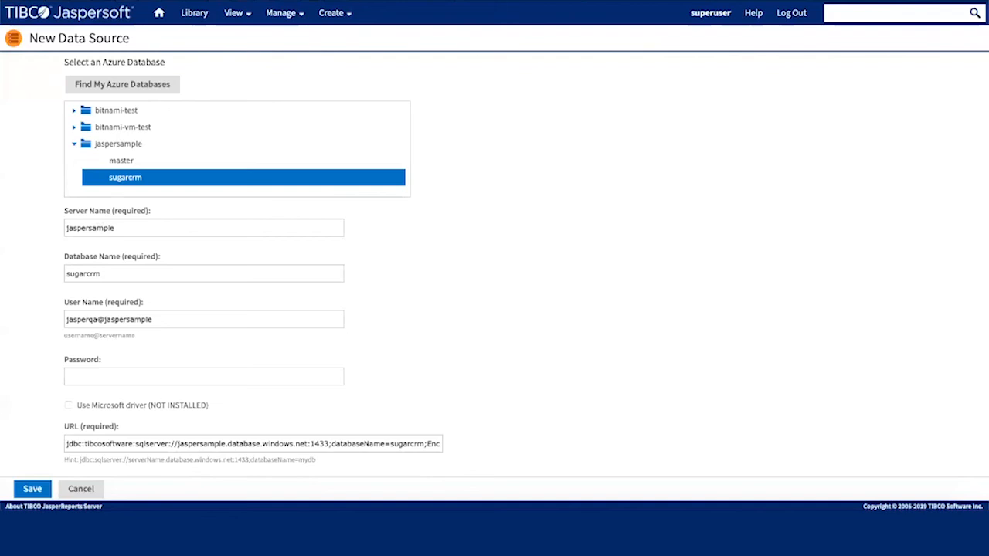
{"action": "mouse_move", "coordinate": [110, 370]}
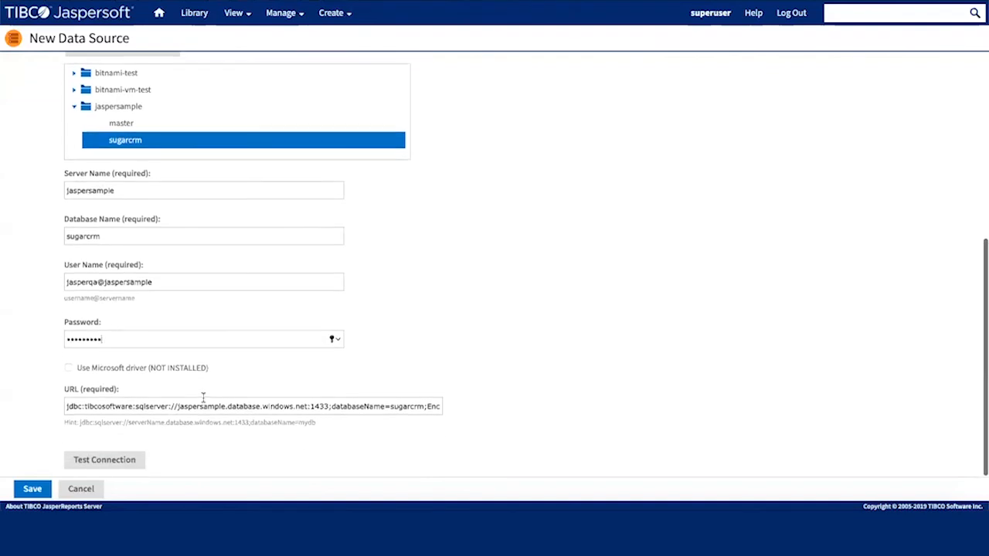
{"action": "left_click", "coordinate": [104, 459]}
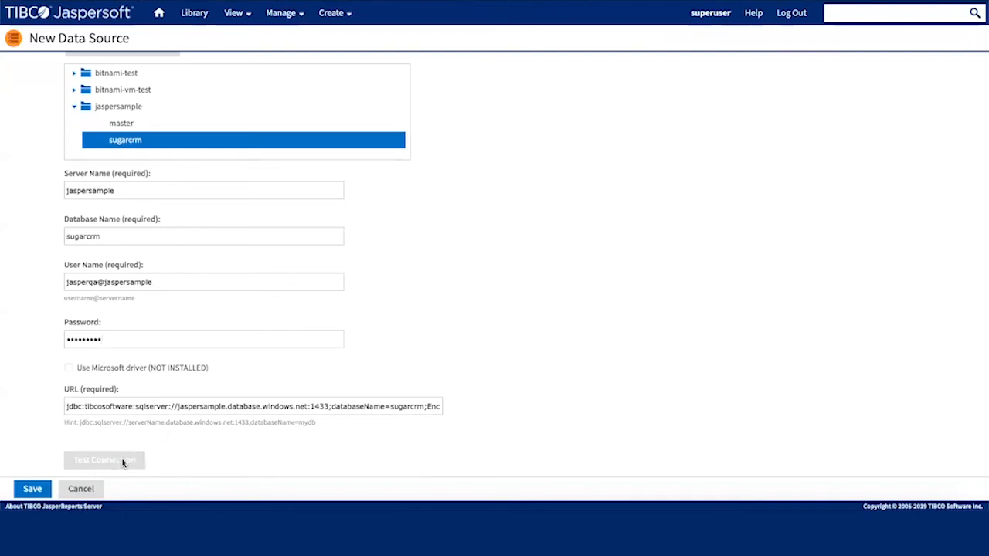
{"action": "left_click", "coordinate": [105, 460]}
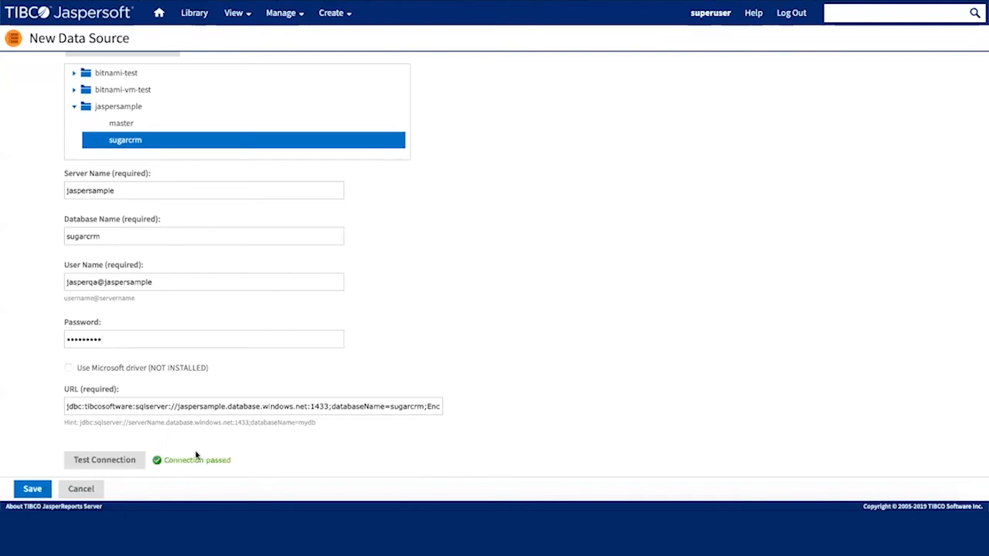
{"action": "left_click", "coordinate": [32, 488]}
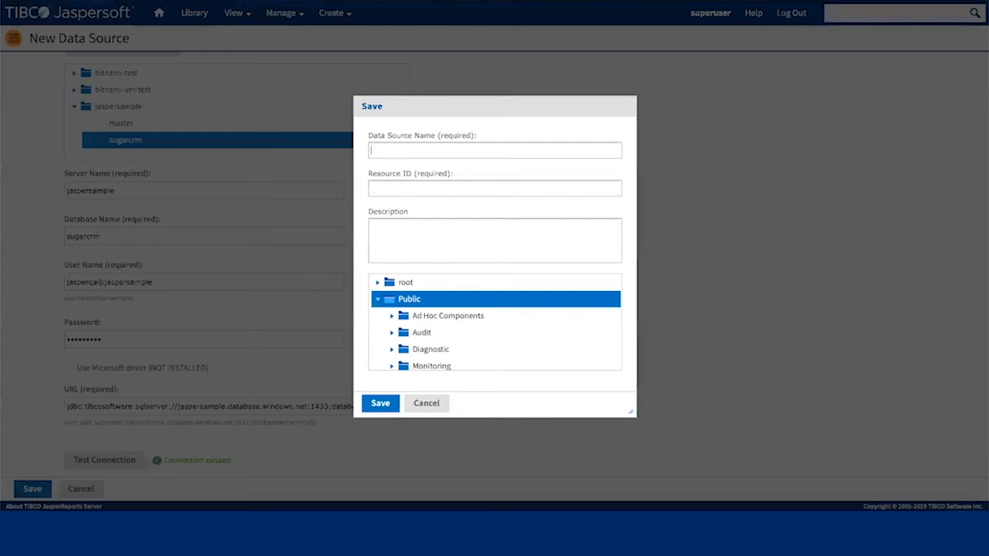
- Save the data source as 'Azure DS' in Public and decline Safari's password prompt
{"action": "type", "text": "Azure DS"}
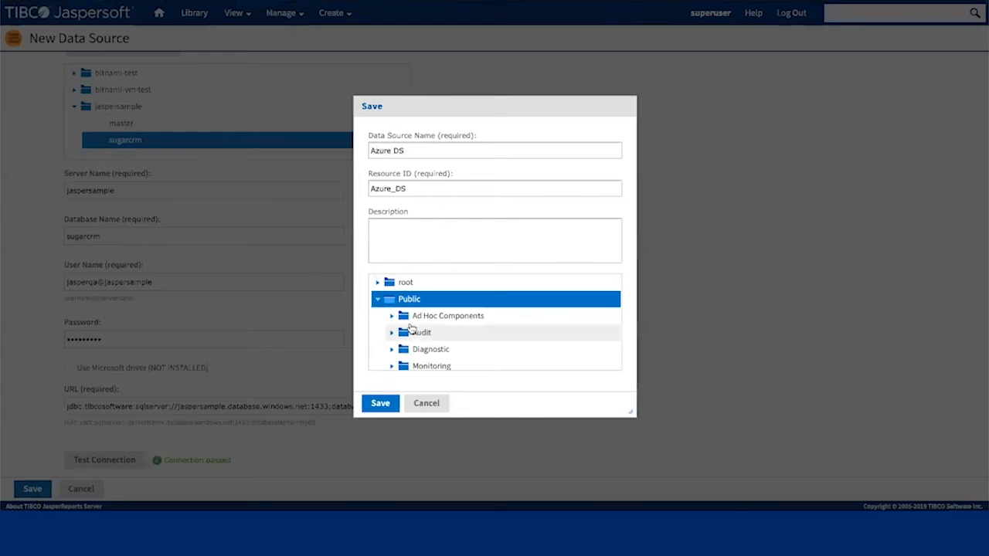
{"action": "left_click", "coordinate": [380, 402]}
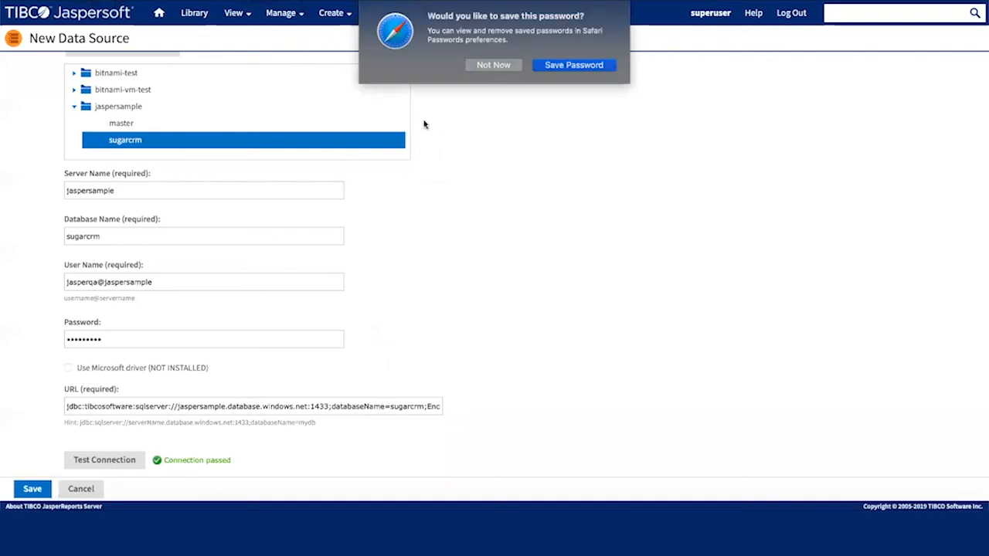
{"action": "left_click", "coordinate": [31, 488]}
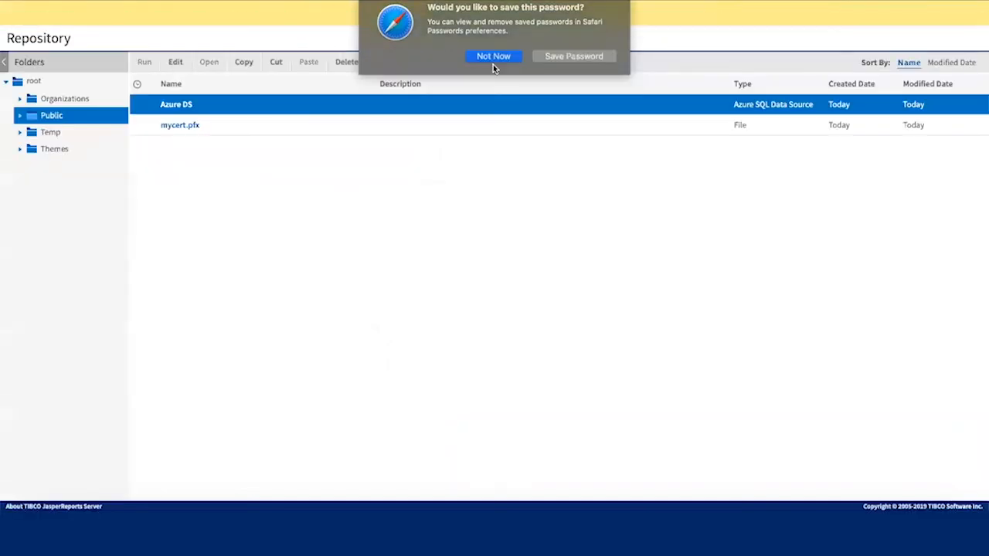
{"action": "left_click", "coordinate": [493, 55]}
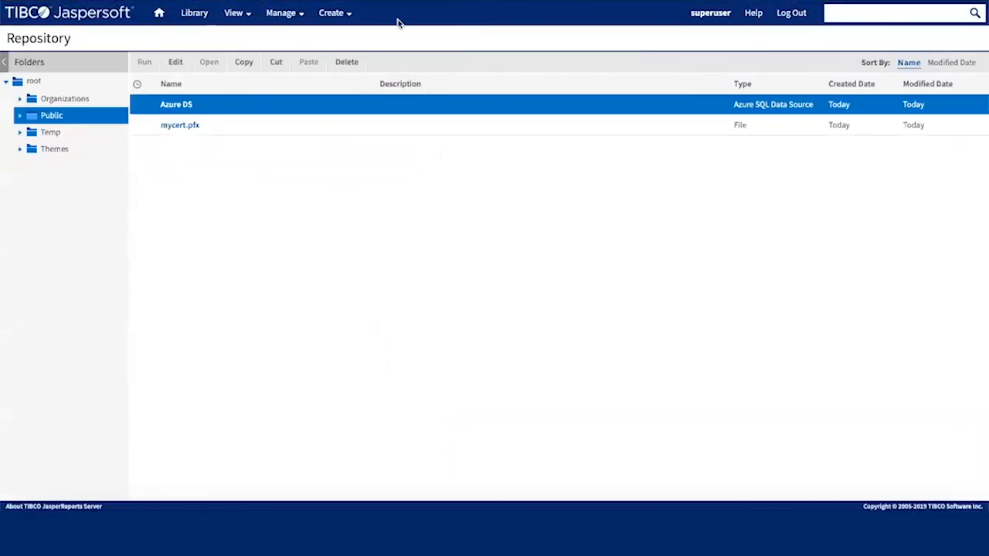
{"action": "left_click", "coordinate": [334, 13]}
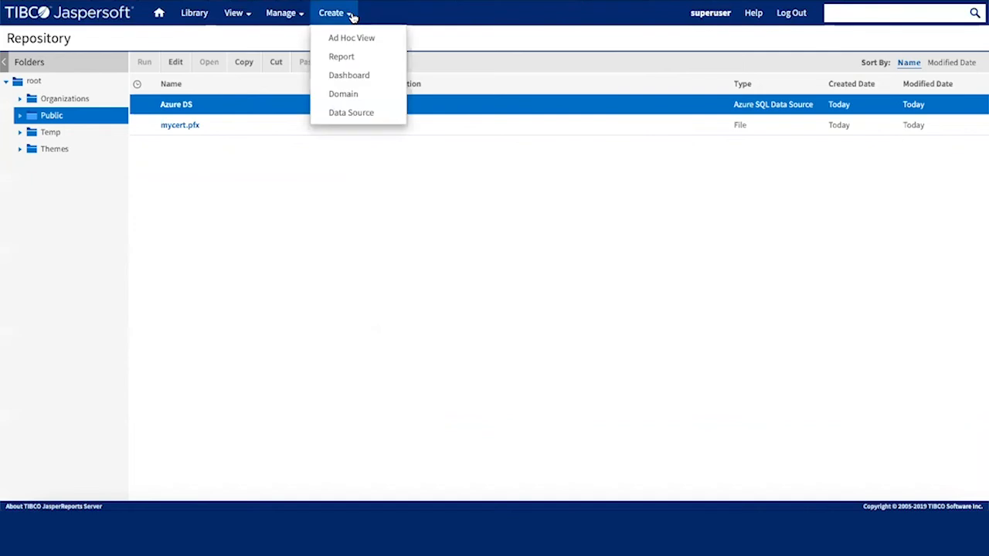
{"action": "mouse_move", "coordinate": [353, 20]}
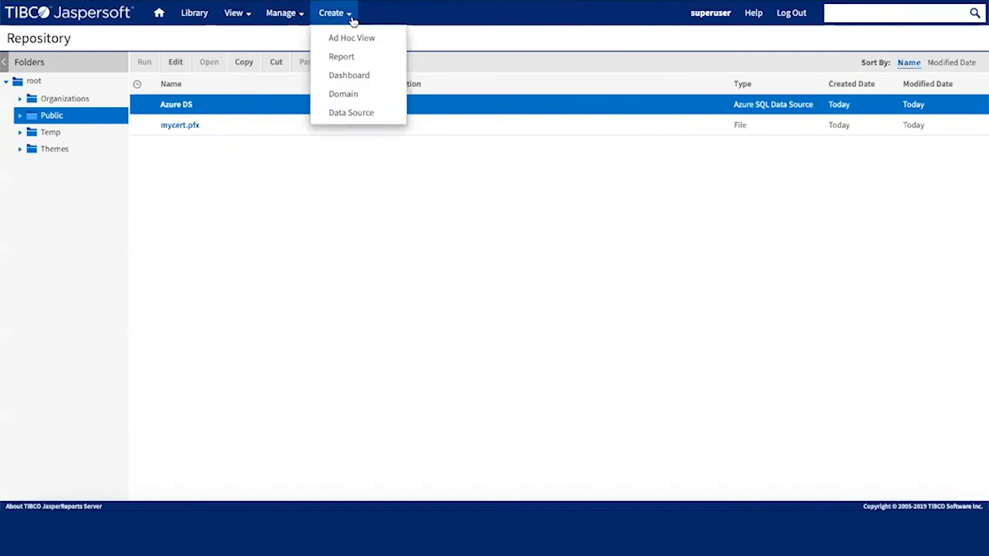
{"action": "mouse_move", "coordinate": [343, 94]}
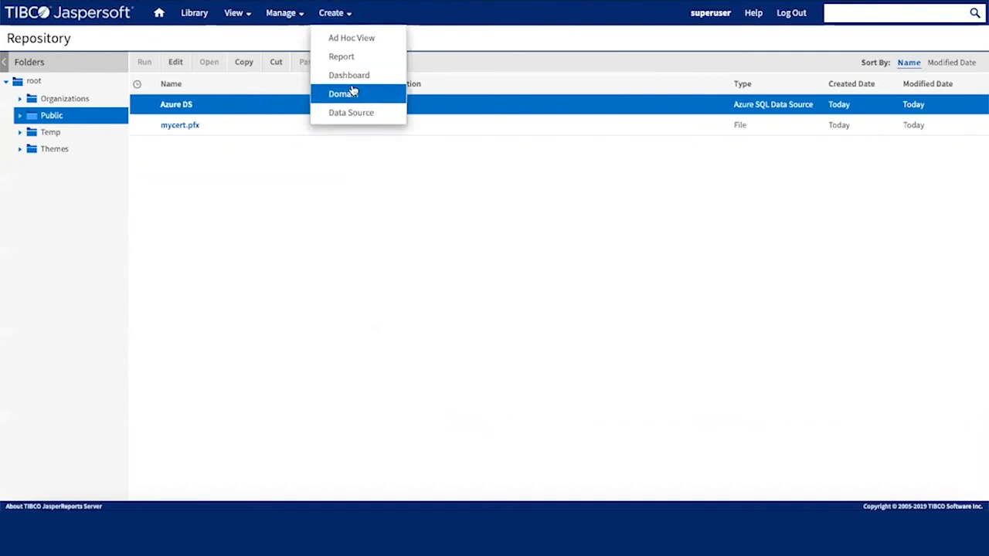
{"action": "mouse_move", "coordinate": [348, 75]}
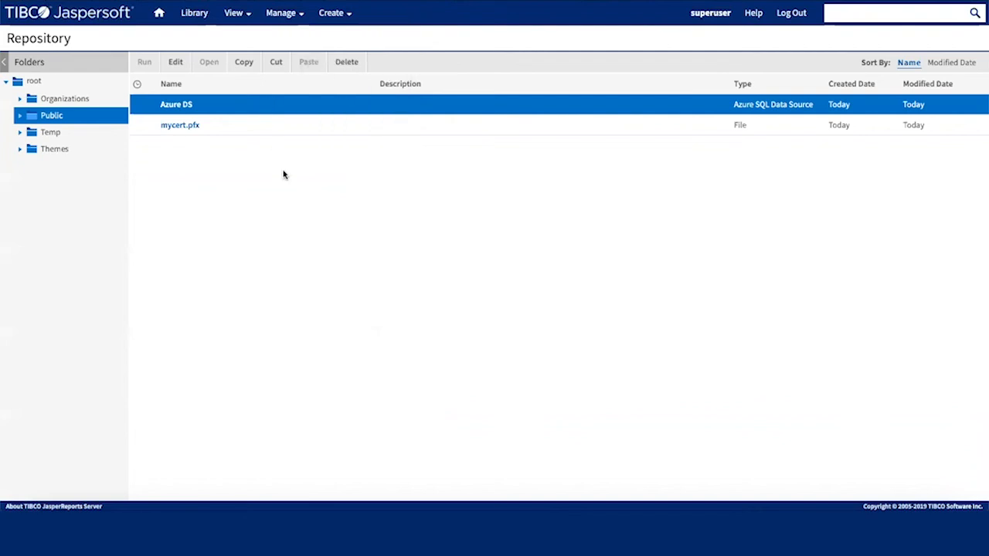
{"action": "mouse_move", "coordinate": [293, 158]}
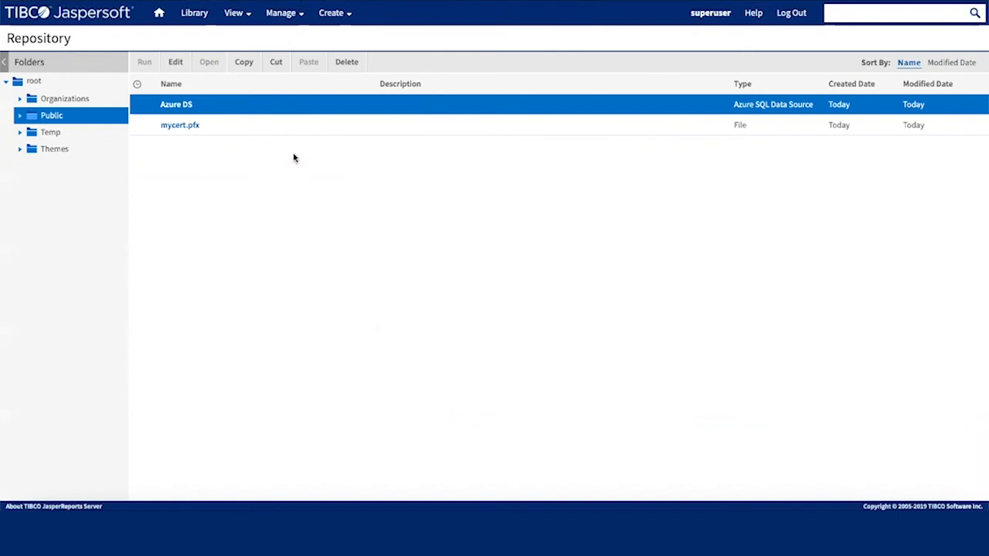
{"action": "left_click", "coordinate": [282, 13]}
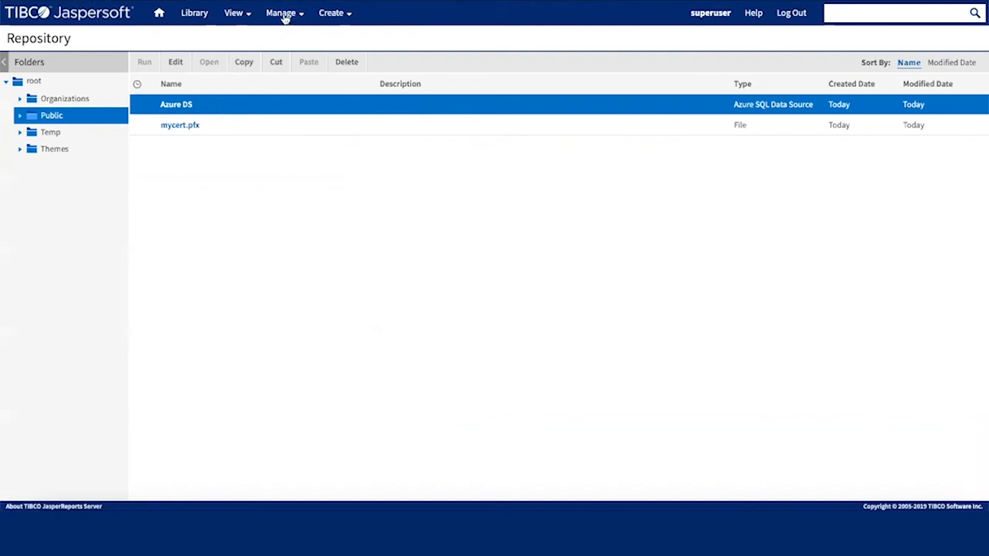
{"action": "mouse_move", "coordinate": [273, 31]}
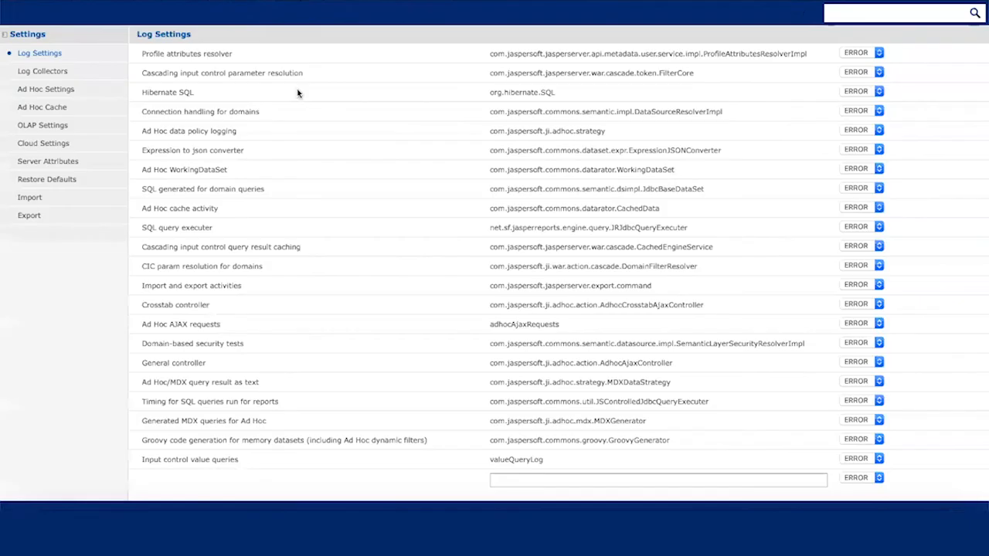
{"action": "left_click", "coordinate": [44, 142]}
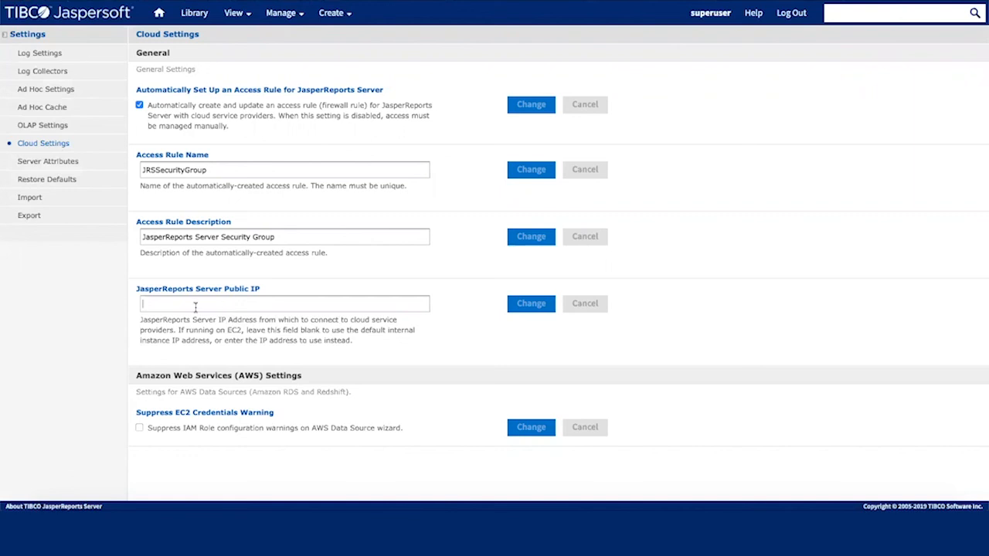
{"action": "mouse_move", "coordinate": [274, 293]}
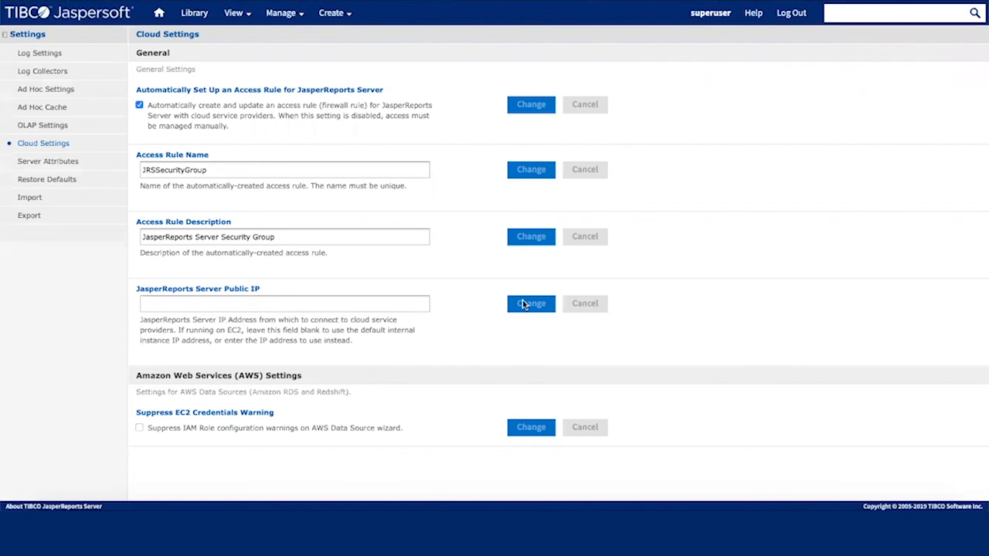
{"action": "left_click", "coordinate": [233, 13]}
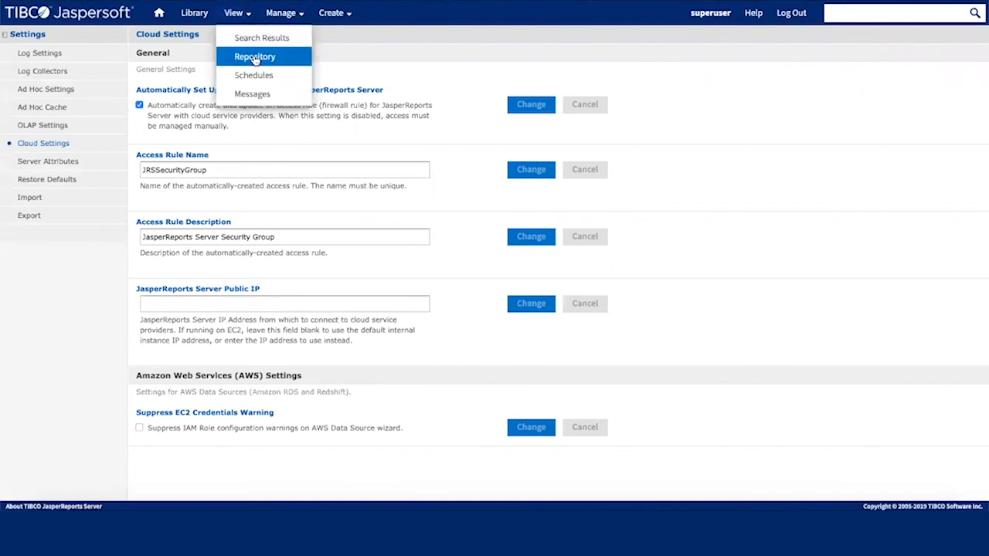
{"action": "left_click", "coordinate": [255, 56]}
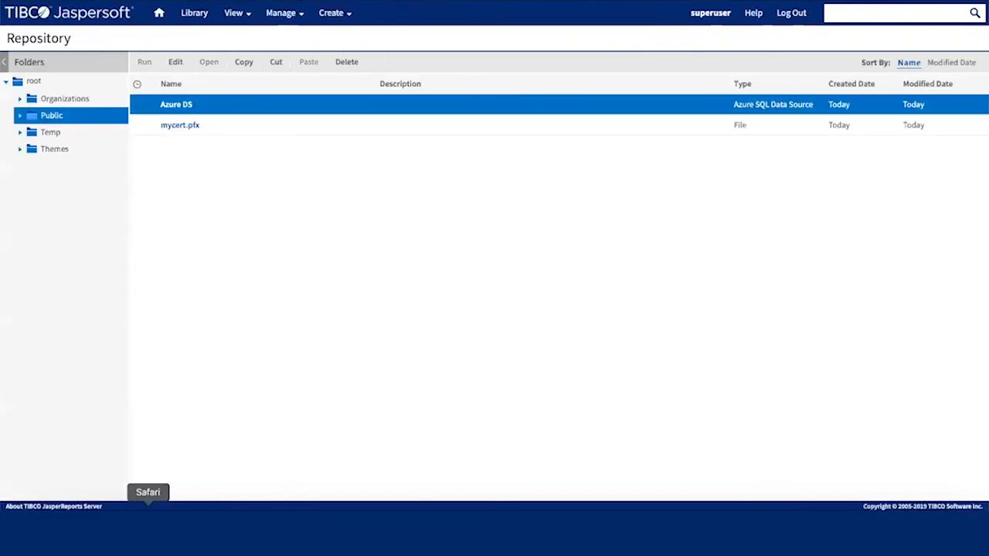